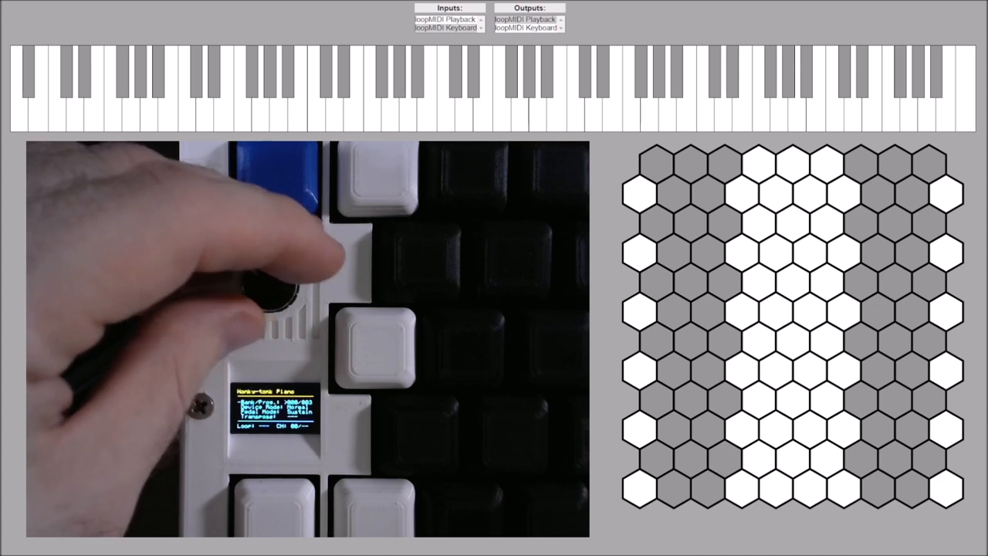
Step: Scroll the instrument presets from Honky-tonk Piano to Slow Strings Ensemble
drag(275, 301, 277, 293)
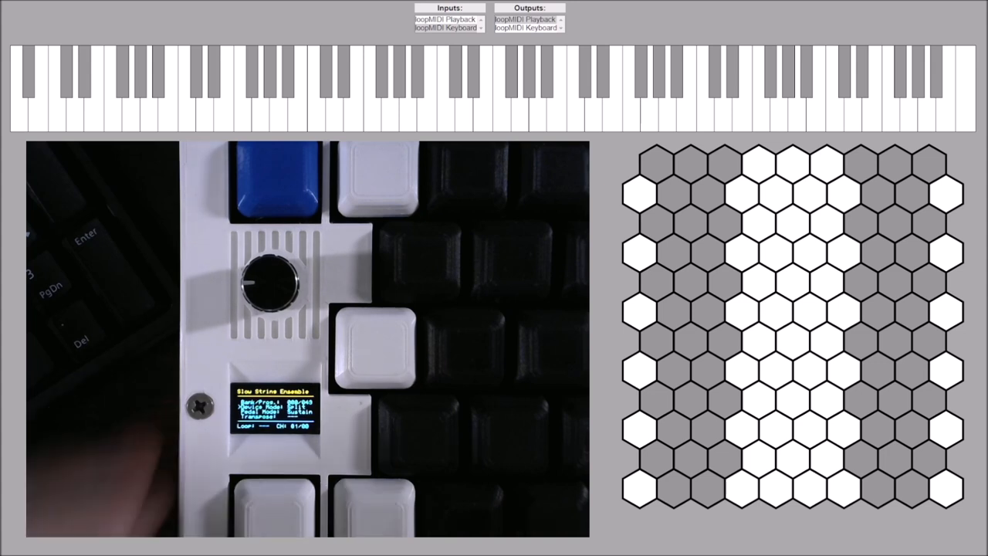
Step: Dial the instrument from Slow Strings Ensemble back to Acoustic Grand Piano
drag(277, 280, 266, 301)
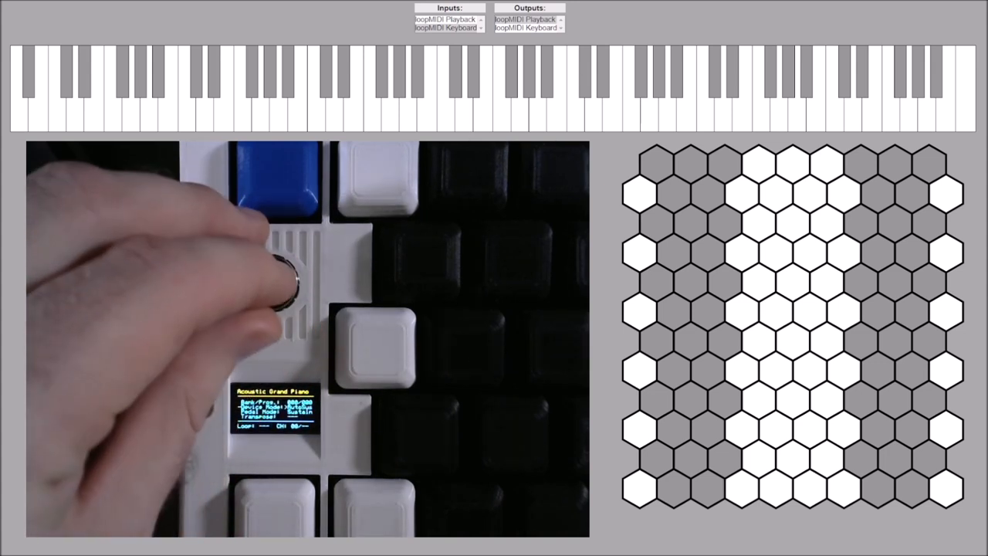